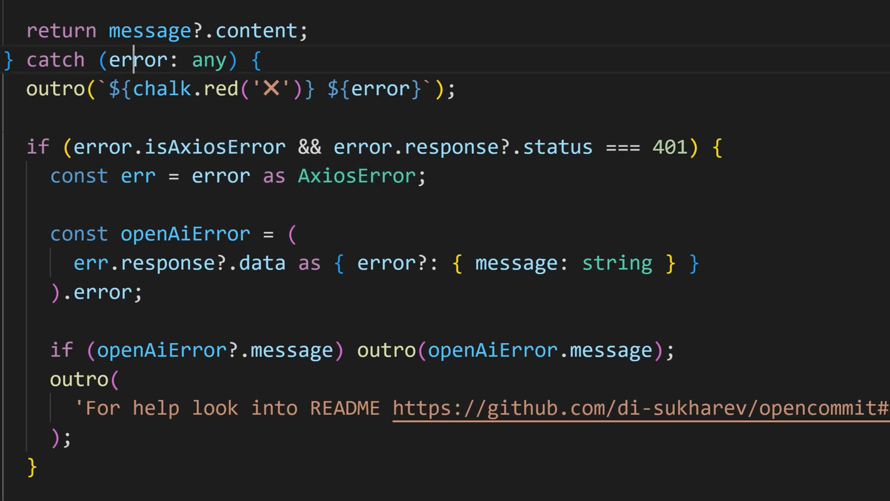
Misspell the check as error.isAxiosErrror, which the any-typed catch parameter lets pass unflagged
{"action": "double_click", "coordinate": [210, 61]}
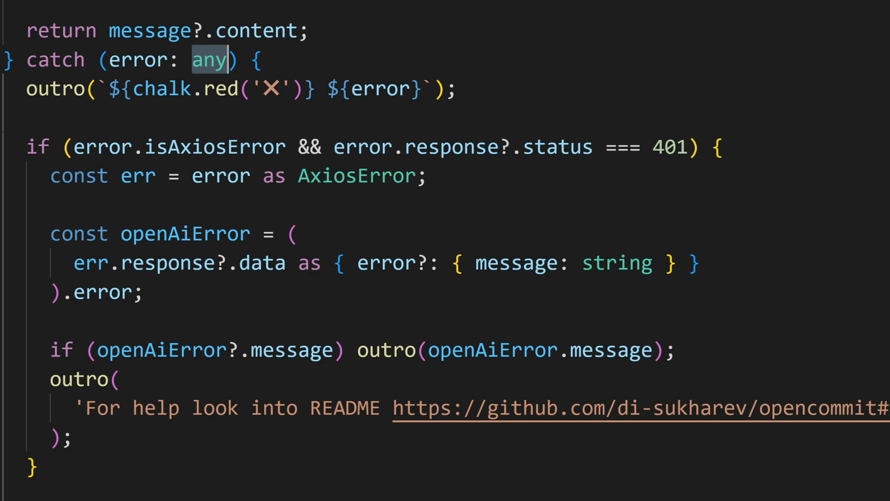
{"action": "double_click", "coordinate": [214, 147]}
{"action": "type", "text": "r"}
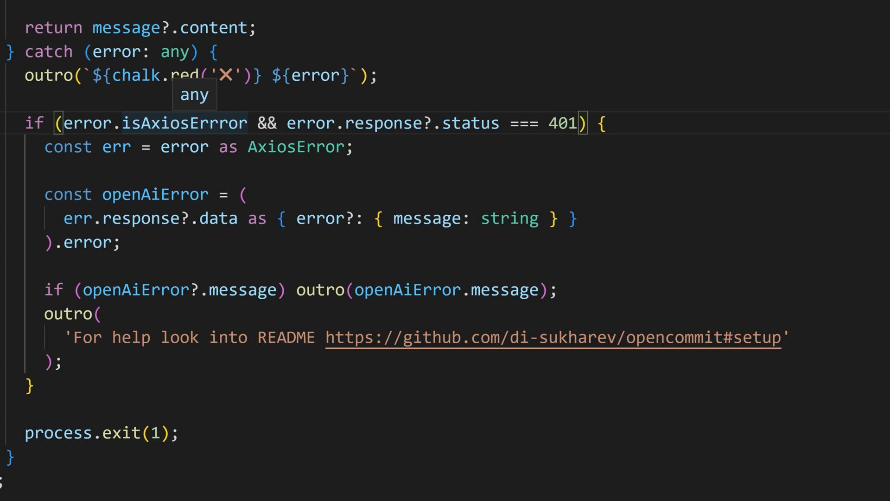
Replace the AxiosError assertion on err with string and highlight err usages now flagged
{"action": "left_click", "coordinate": [355, 147]}
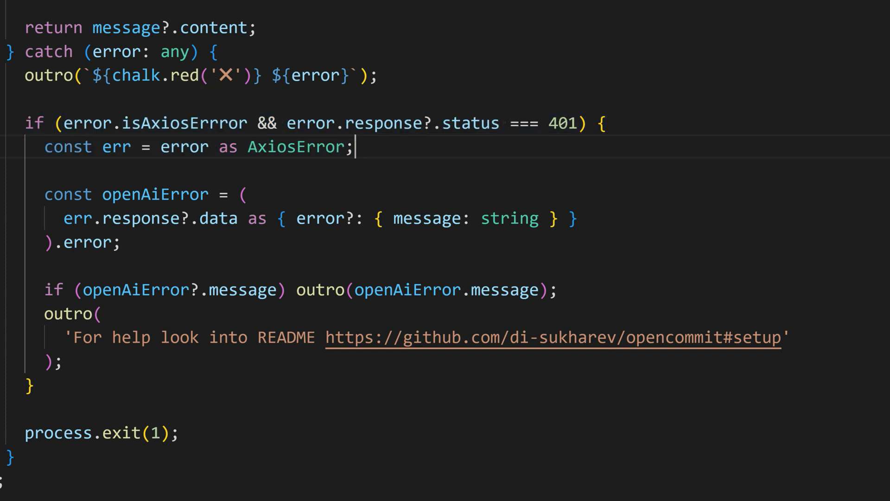
{"action": "double_click", "coordinate": [155, 122]}
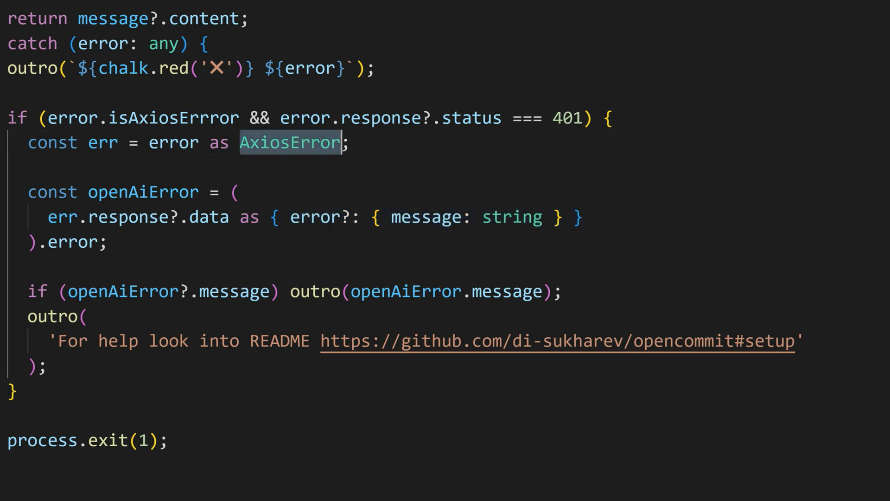
{"action": "mouse_move", "coordinate": [290, 142]}
{"action": "type", "text": "string"}
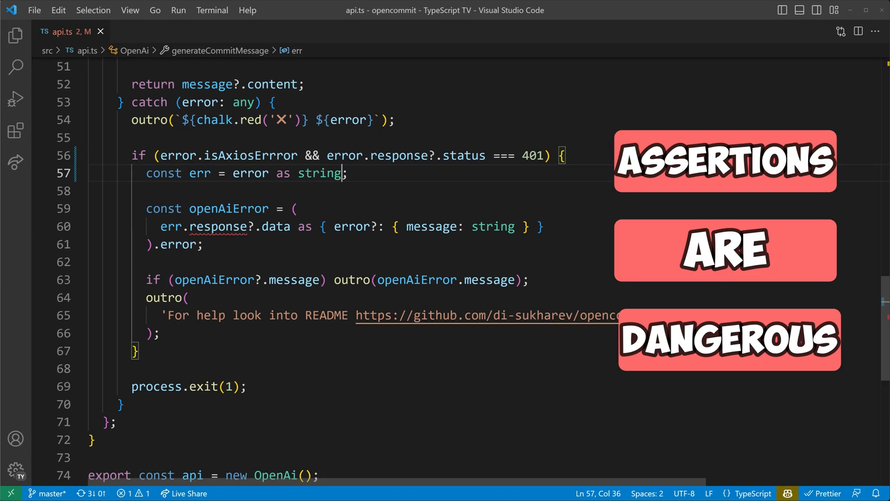
{"action": "double_click", "coordinate": [199, 174]}
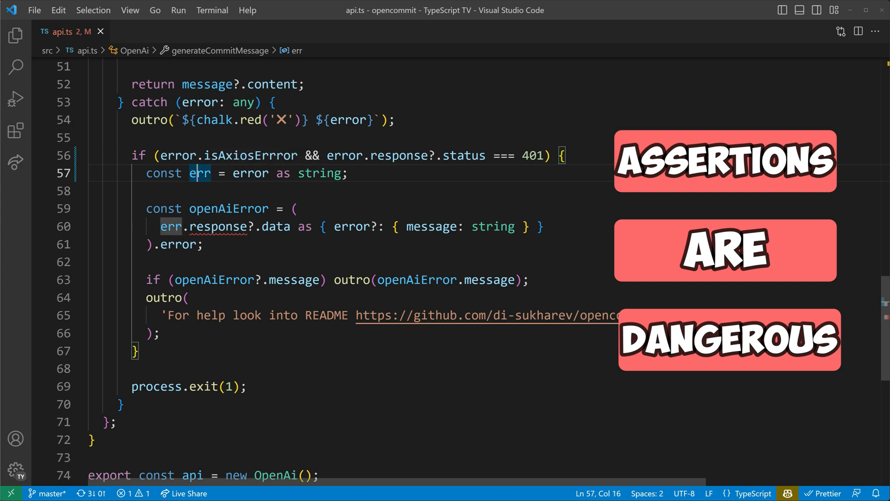
{"action": "mouse_move", "coordinate": [201, 173]}
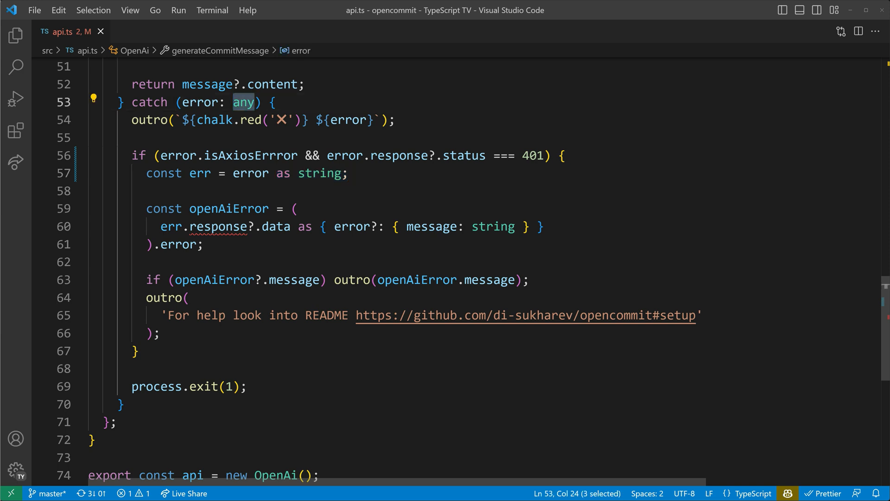
Type the catch parameter as unknown so error.isAxiosErrror and error.response are flagged
{"action": "type", "text": "unknown"}
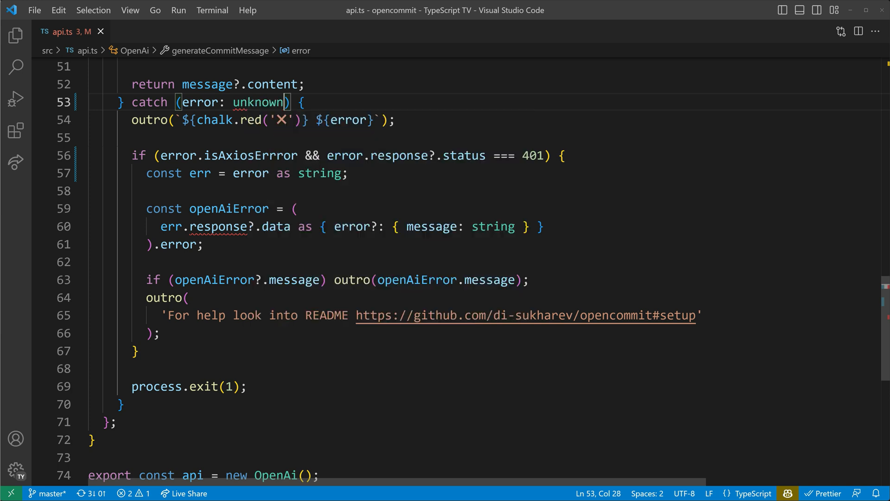
{"action": "left_click", "coordinate": [254, 102]}
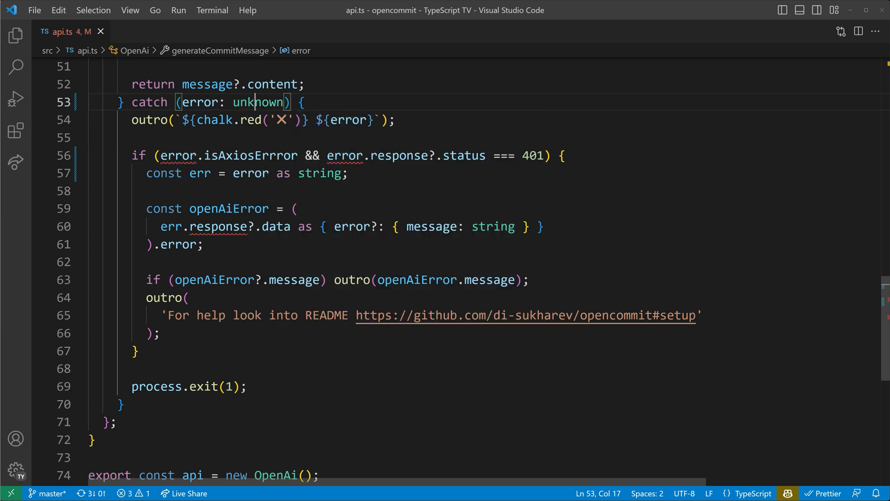
{"action": "double_click", "coordinate": [259, 102]}
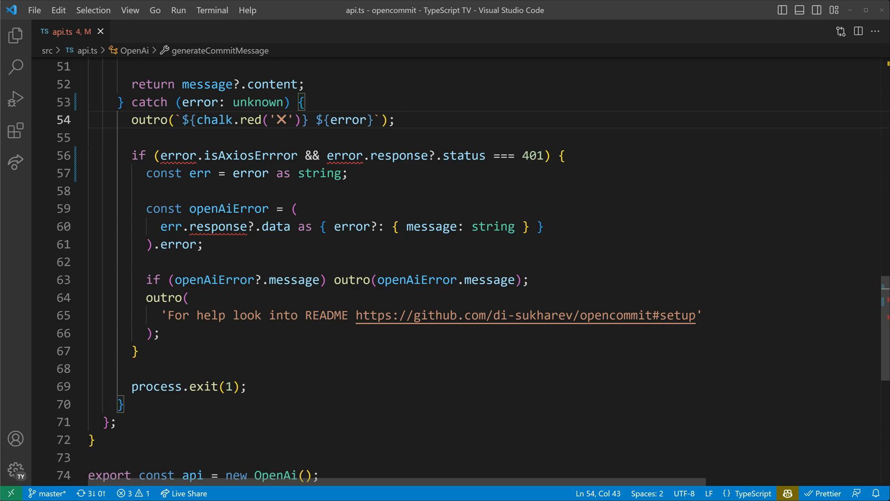
Confirm the default axios import, then add axios.isAxiosError(error) above the 401 check
{"action": "scroll", "scroll_direction": "up", "scroll_amount": 3}
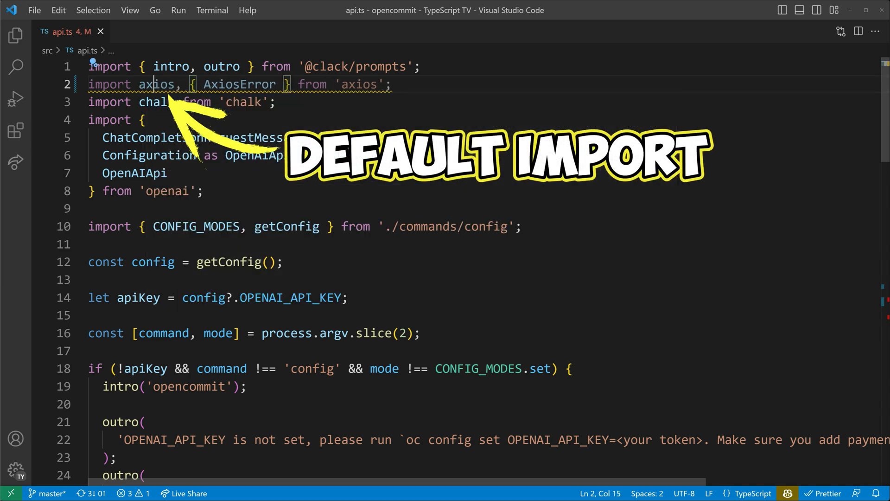
{"action": "double_click", "coordinate": [157, 84]}
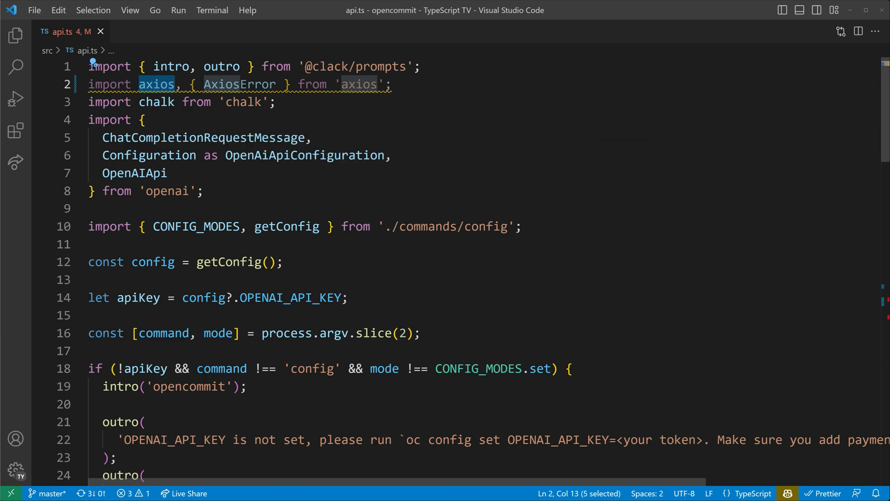
{"action": "scroll", "scroll_direction": "down", "scroll_amount": 3}
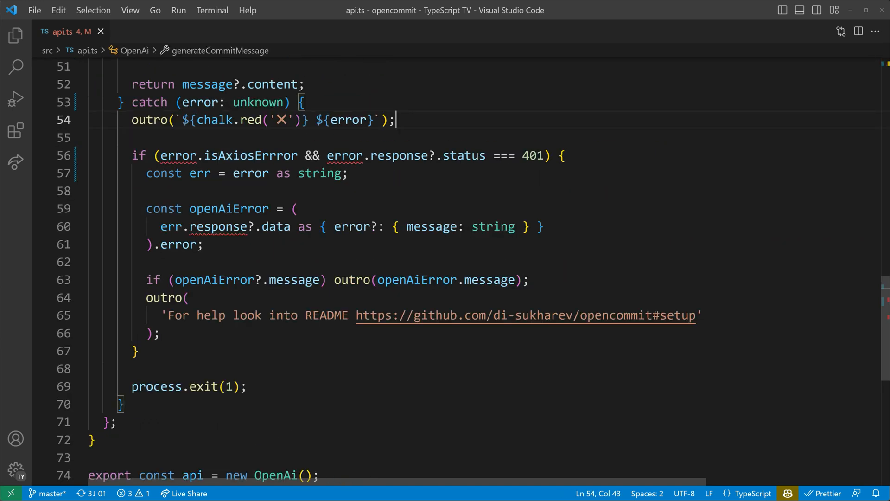
{"action": "type", "text": "axi"}
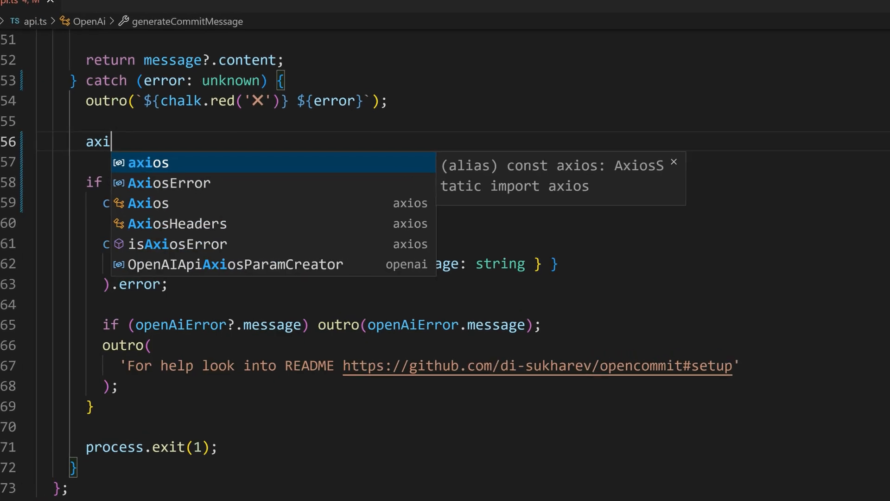
{"action": "type", "text": "os.is"}
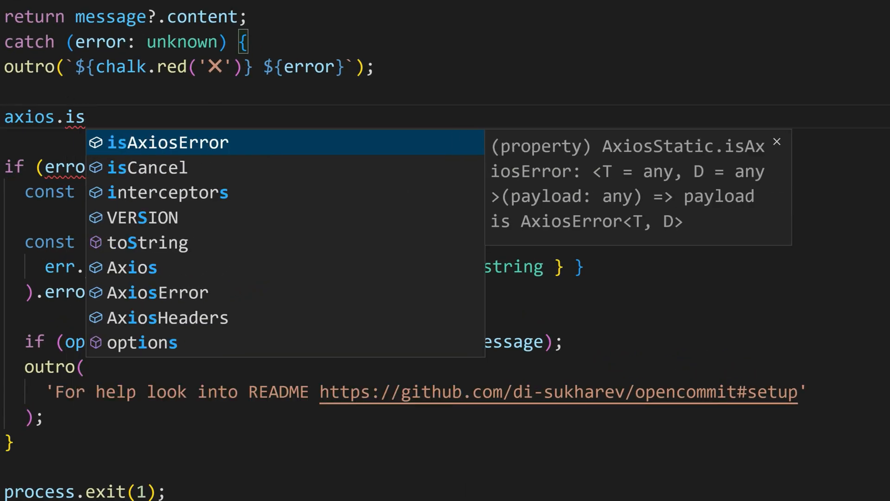
{"action": "left_click", "coordinate": [169, 142]}
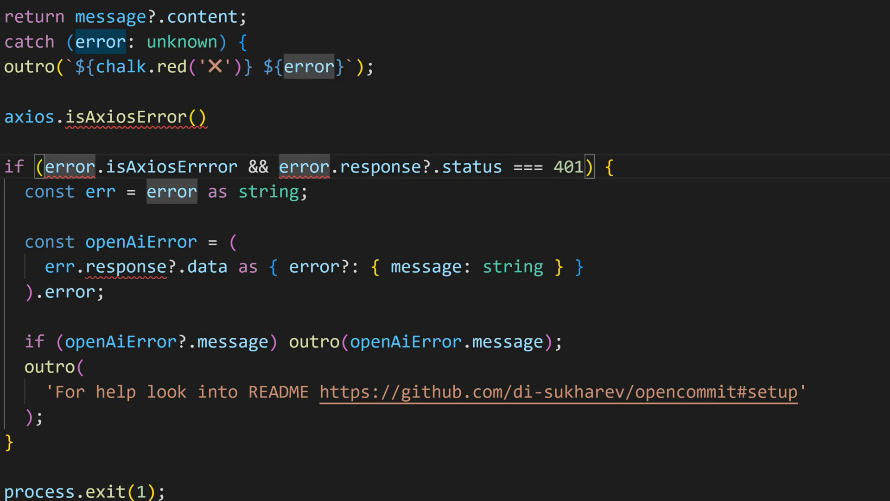
{"action": "type", "text": "error"}
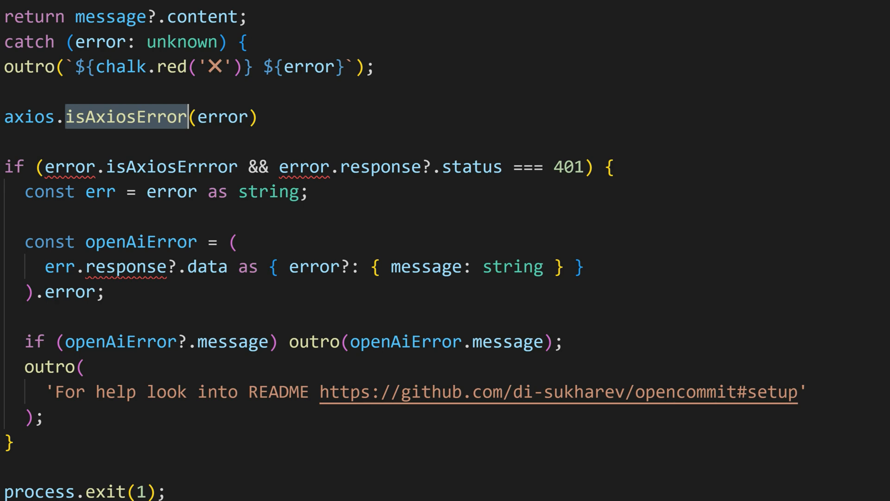
{"action": "mouse_move", "coordinate": [126, 117]}
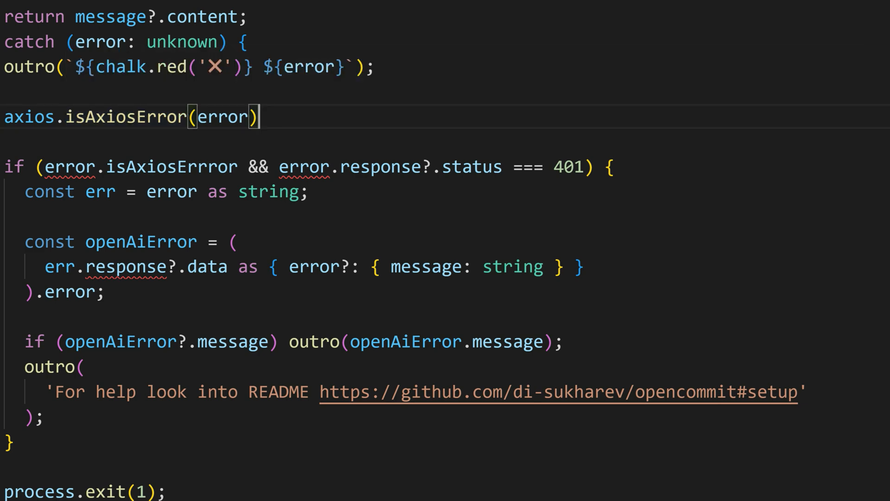
Wrap it as if (axios.isAxiosError(error)) { }, try error.response?.config inside, then clear the body
{"action": "type", "text": "if ("}
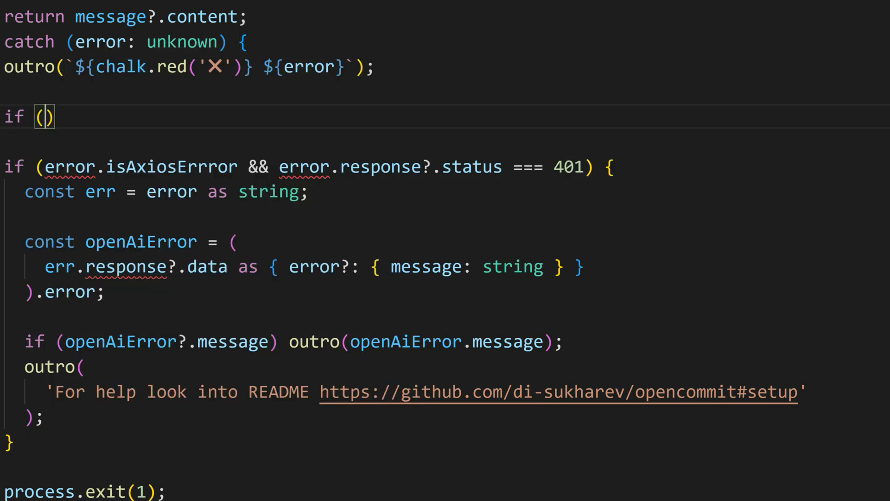
{"action": "type", "text": "axios.isAxiosError(error)"}
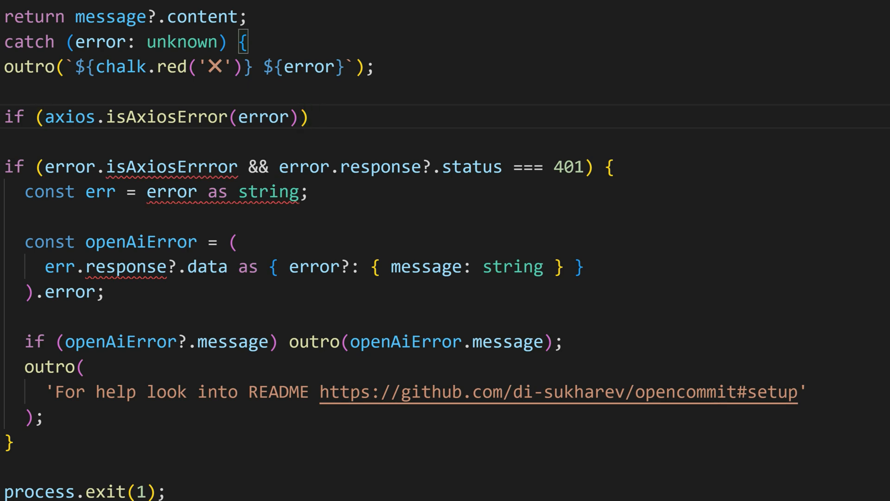
{"action": "type", "text": "{"}
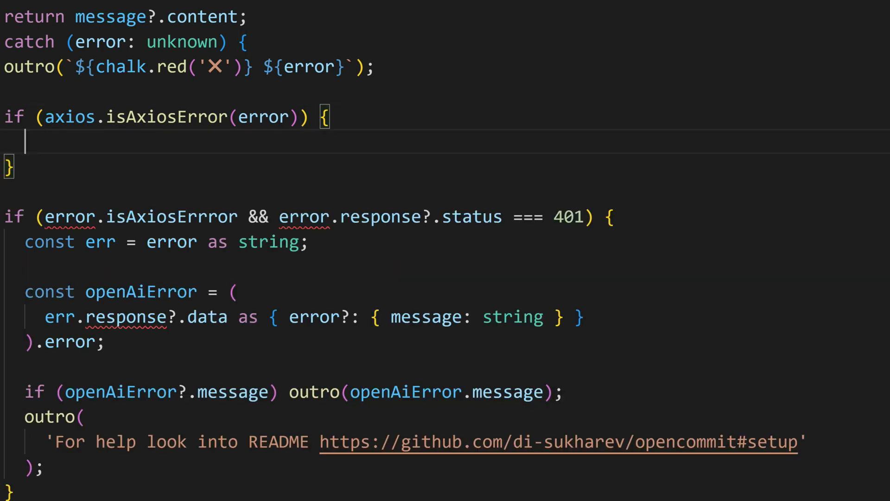
{"action": "type", "text": "error."}
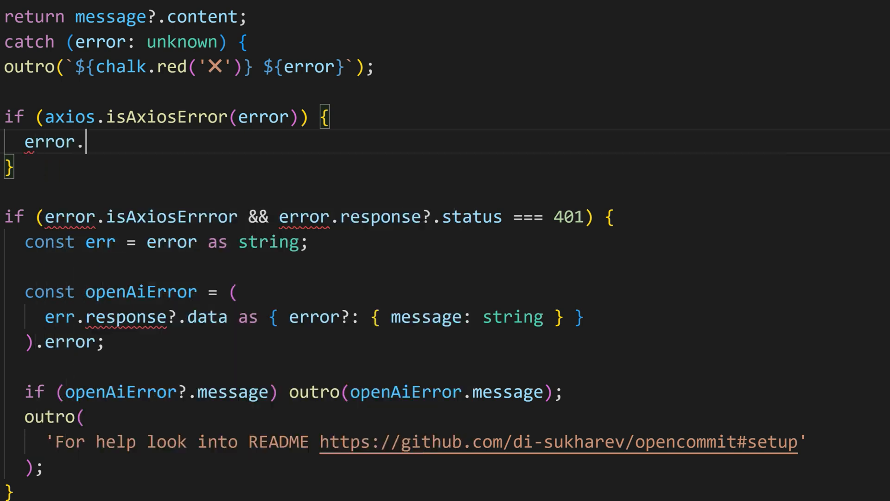
{"action": "type", "text": "."}
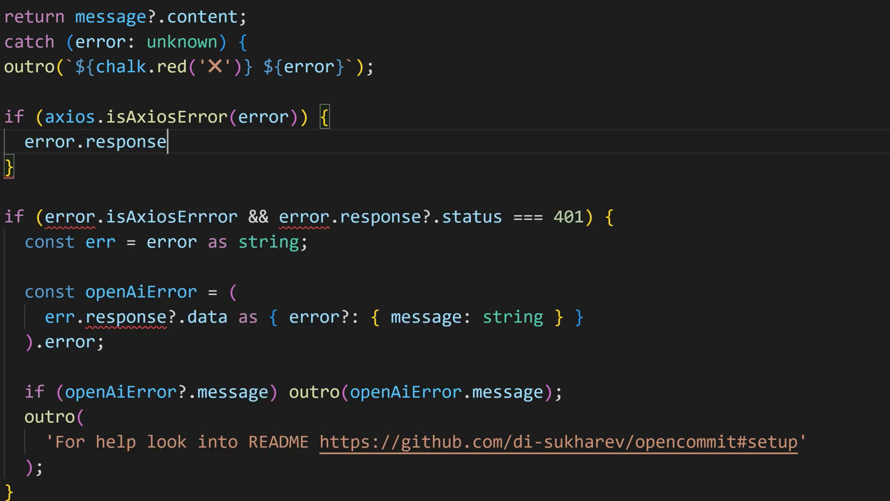
{"action": "type", "text": "?.config"}
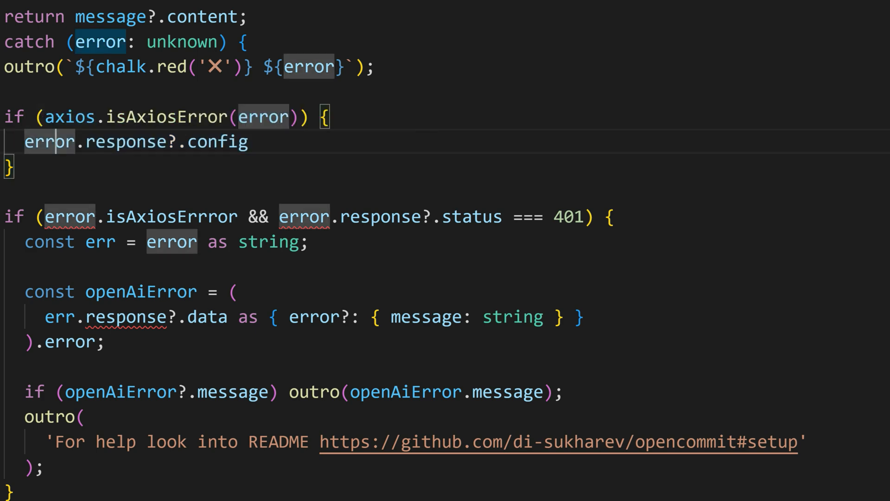
{"action": "triple_click", "coordinate": [165, 242]}
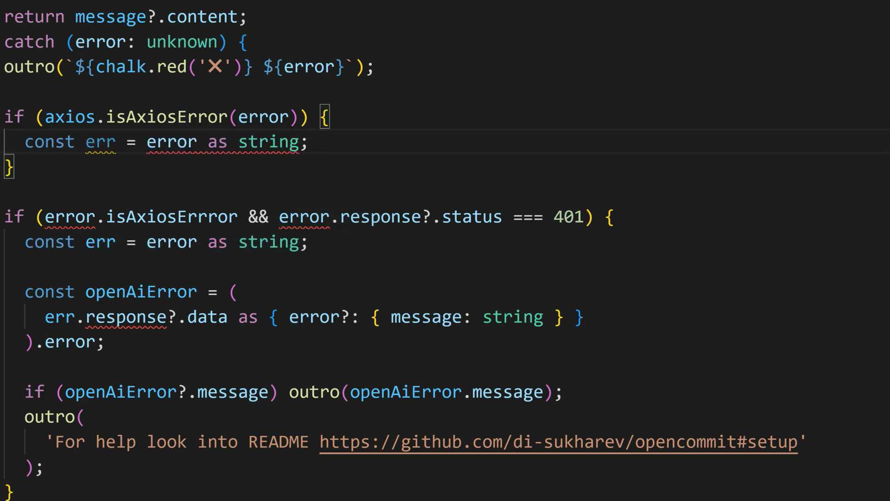
{"action": "type", "text": "AxiosError"}
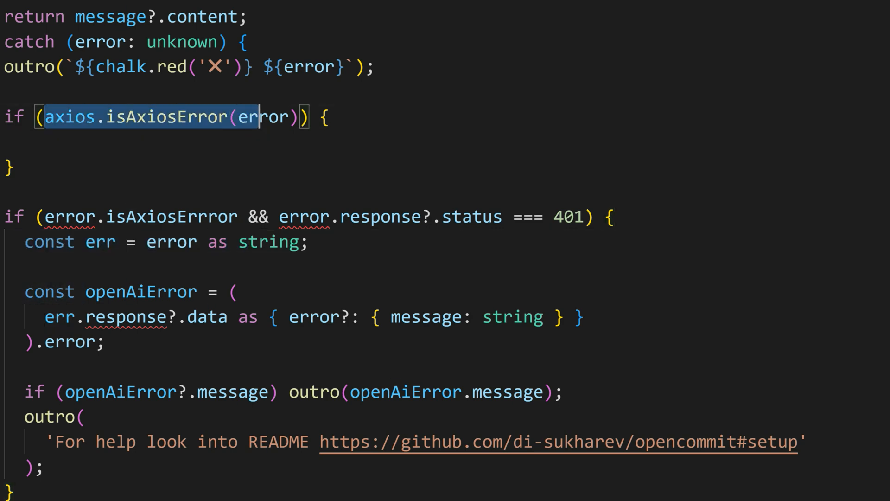
Use axios.isAxiosError(error) in the 401 check and remove the error-as-string assertion line
{"action": "key", "text": "Delete"}
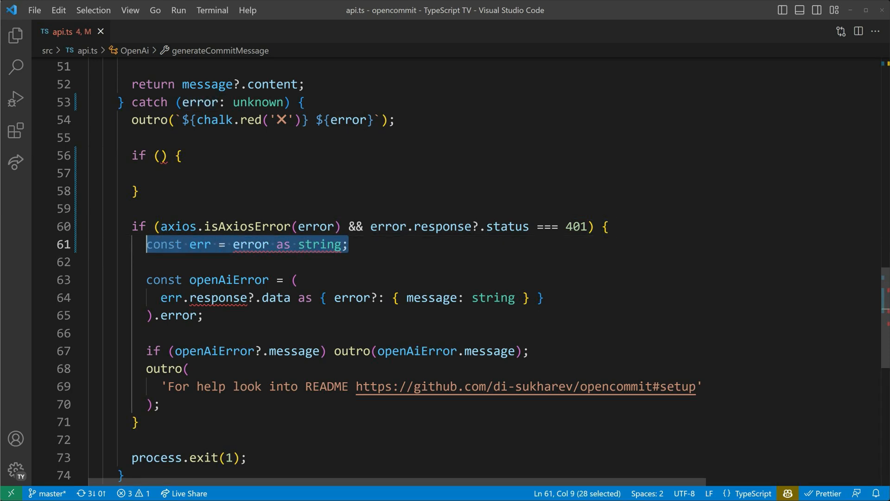
{"action": "key", "text": "Delete"}
{"action": "type", "text": "ro"}
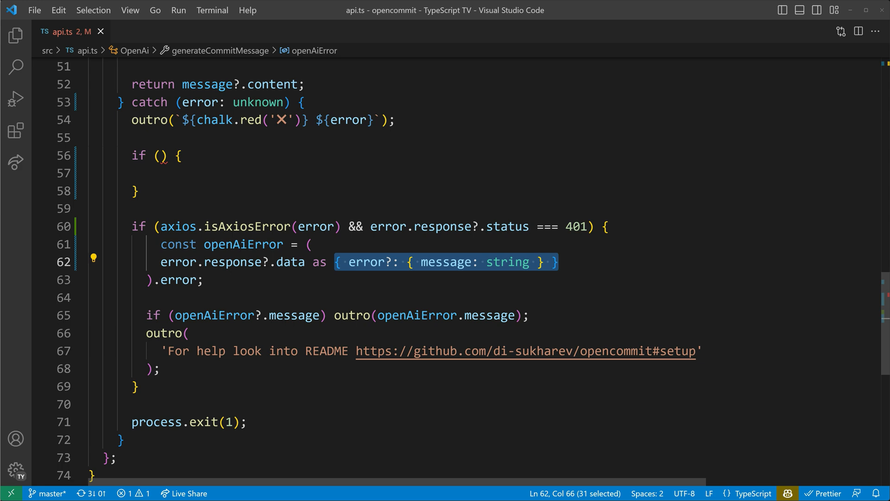
{"action": "mouse_move", "coordinate": [200, 227]}
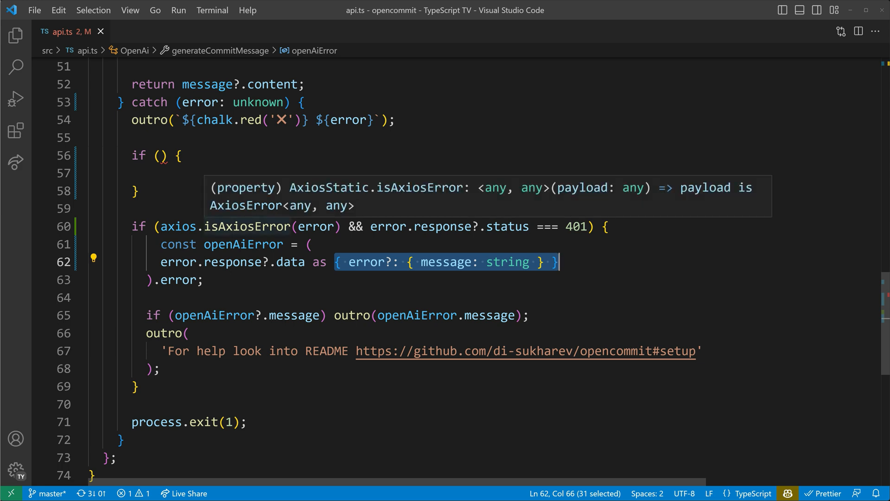
{"action": "mouse_move", "coordinate": [405, 199]}
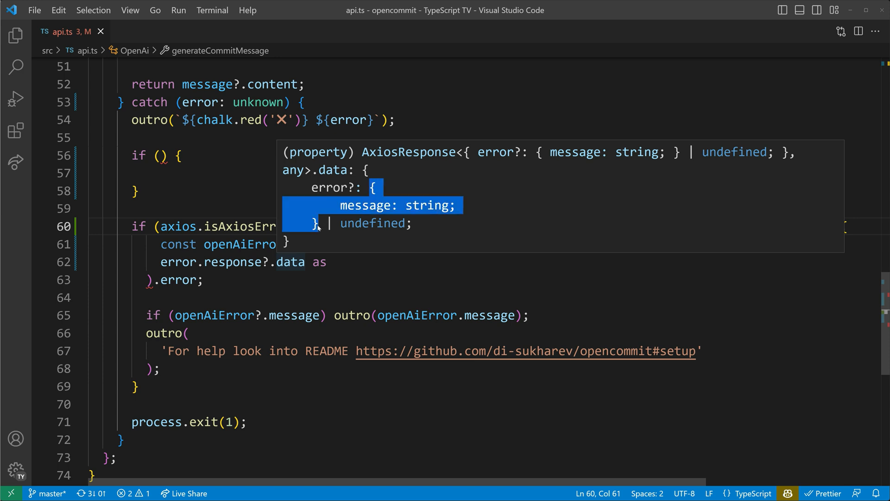
Move { error?: { message: string } } into the axios.isAxiosError generic parameter
{"action": "left_click", "coordinate": [289, 262]}
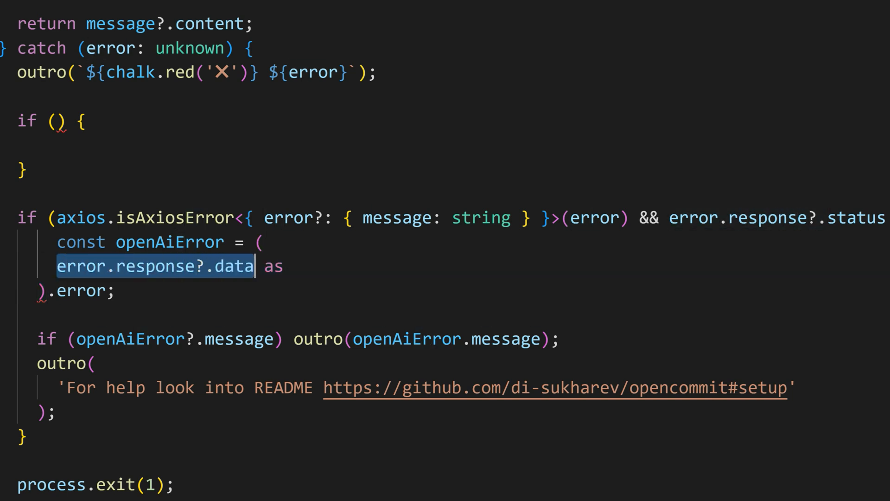
Reduce openAiError to error.response?.data.error and delete the leftover empty if block
{"action": "key", "text": "Backspace"}
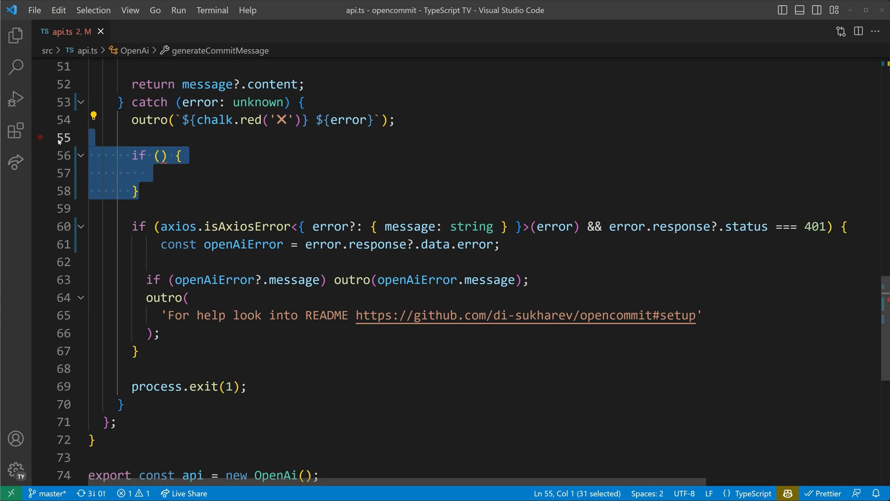
{"action": "key", "text": "Delete"}
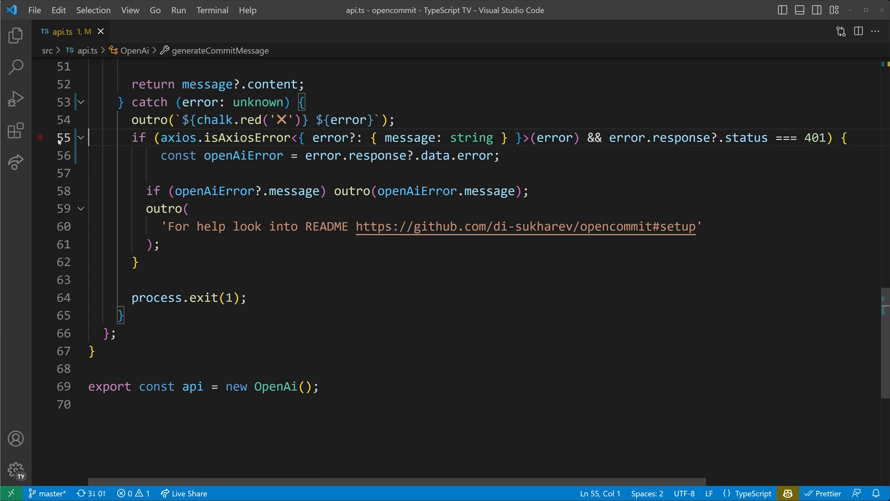